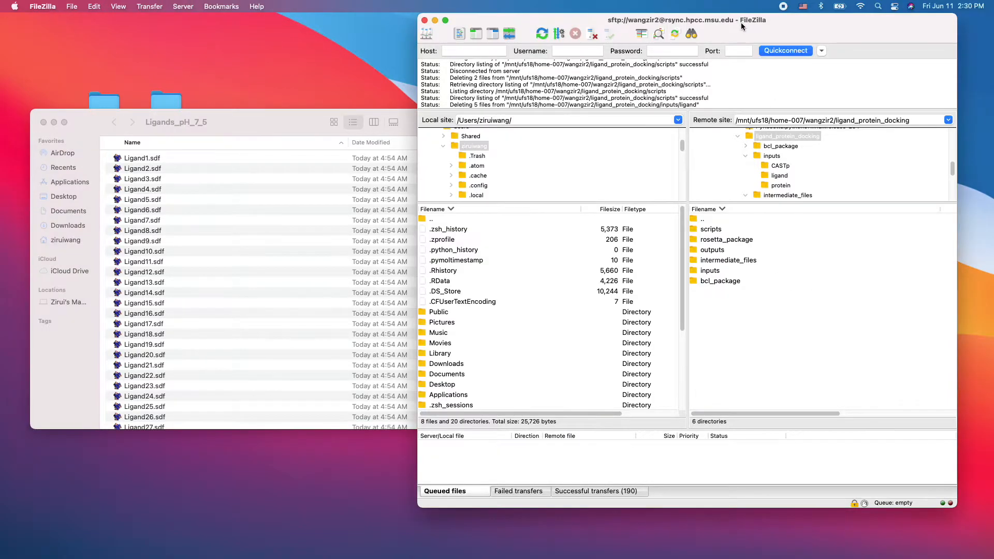
pyautogui.moveTo(278, 193)
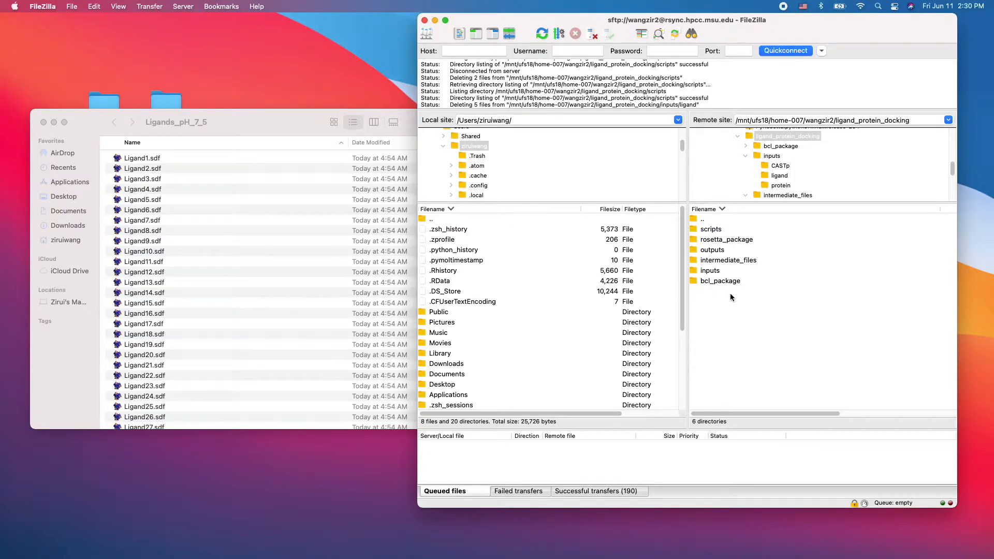
pyautogui.moveTo(726, 303)
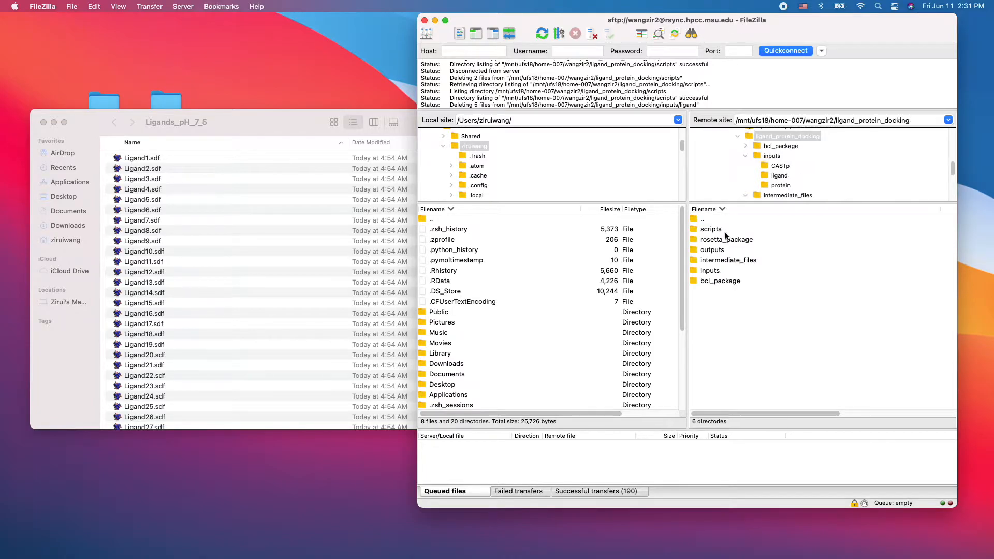
pyautogui.moveTo(729, 246)
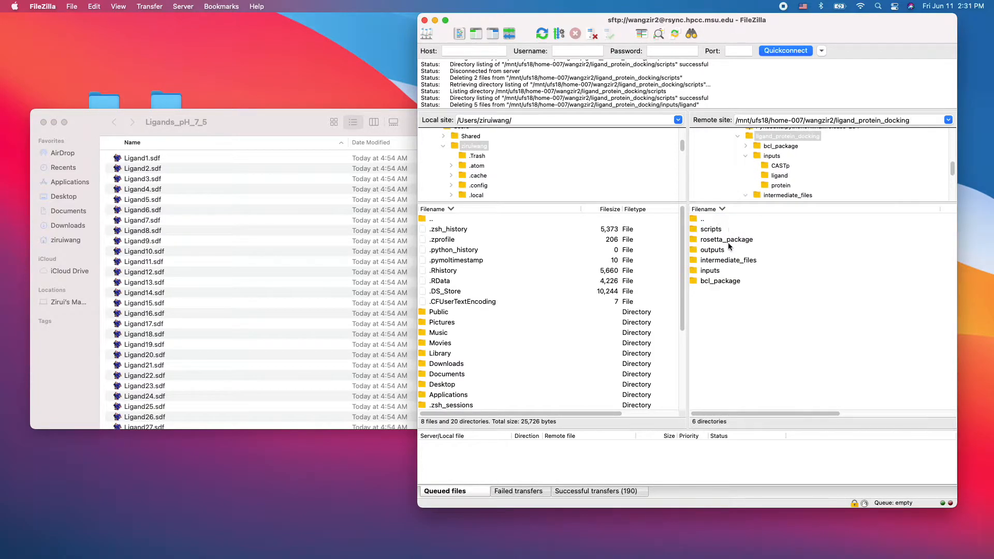
# - Browse the server to the inputs folder's empty ligand folder, then select local Ligand1.sdf
pyautogui.doubleClick(713, 249)
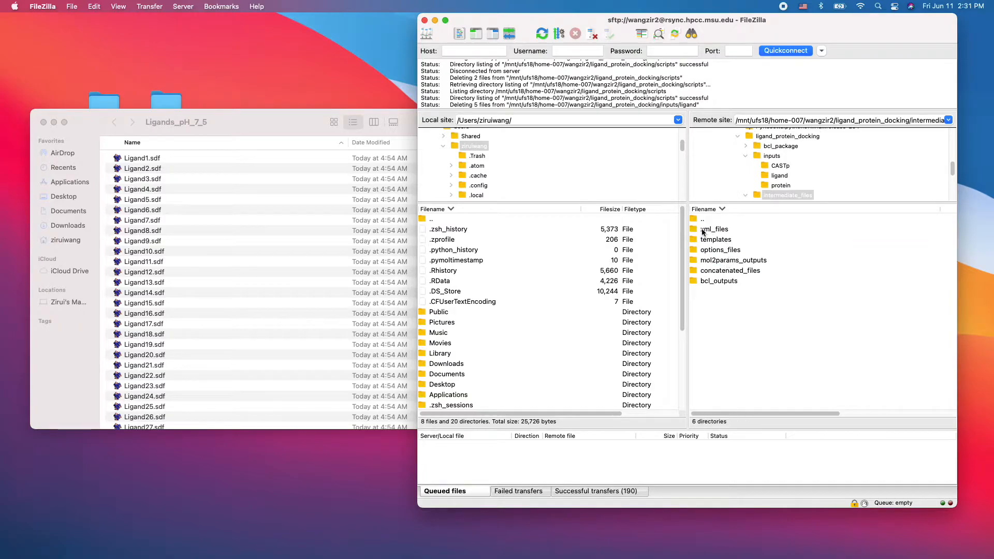
pyautogui.click(717, 240)
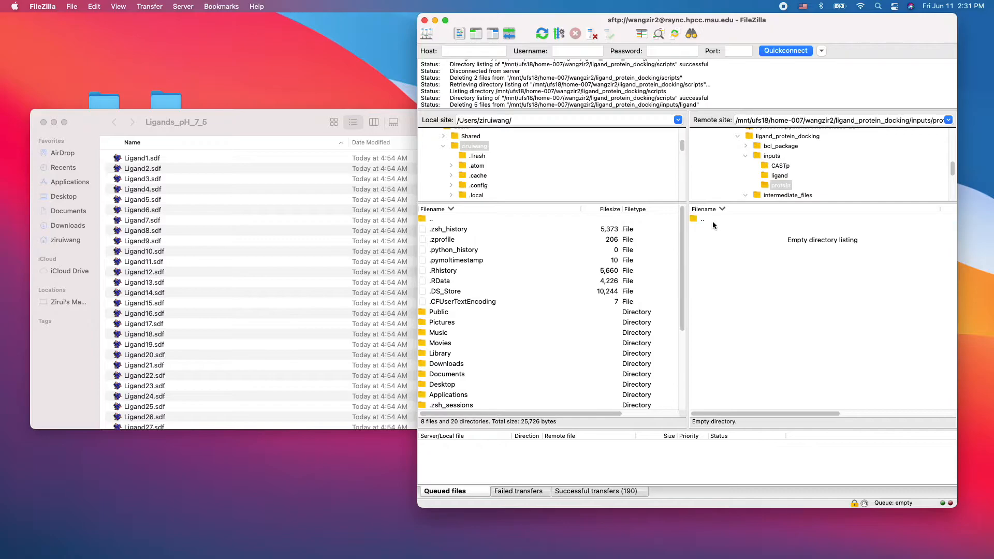
pyautogui.click(772, 155)
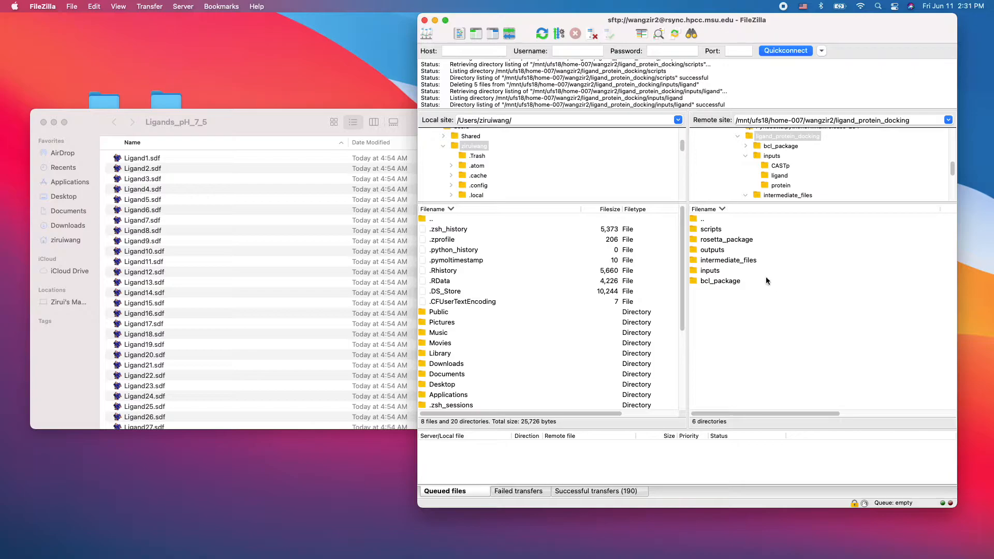
pyautogui.moveTo(720, 273)
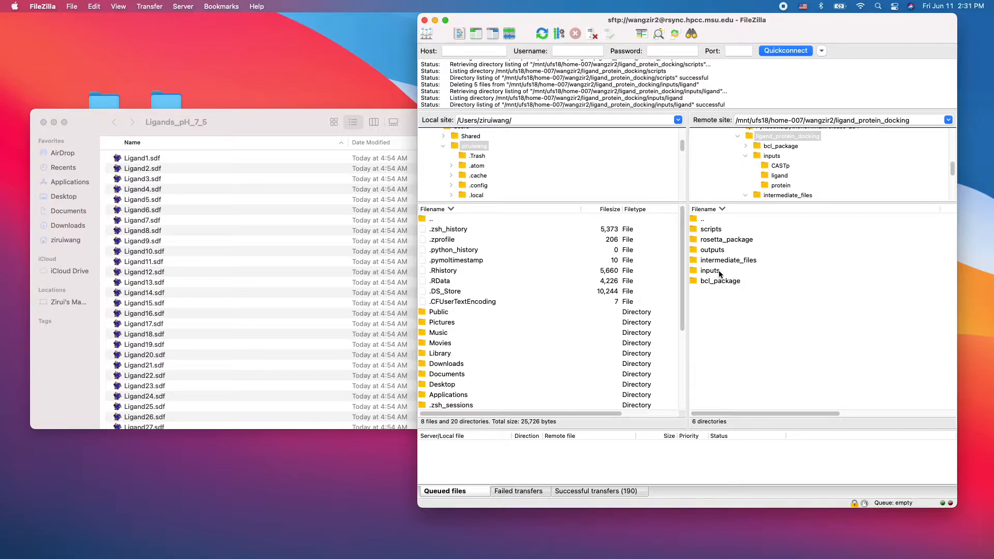
pyautogui.doubleClick(709, 270)
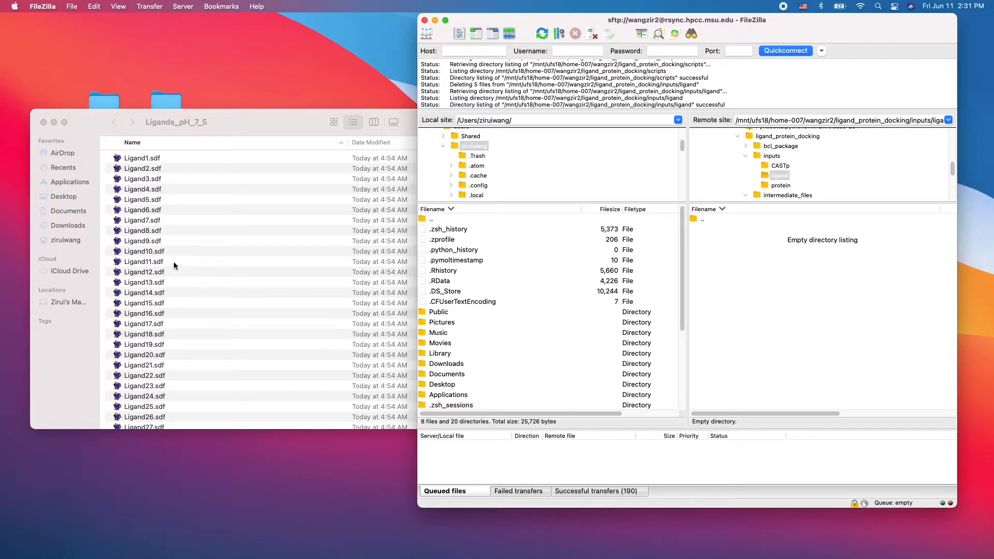
pyautogui.moveTo(201, 186)
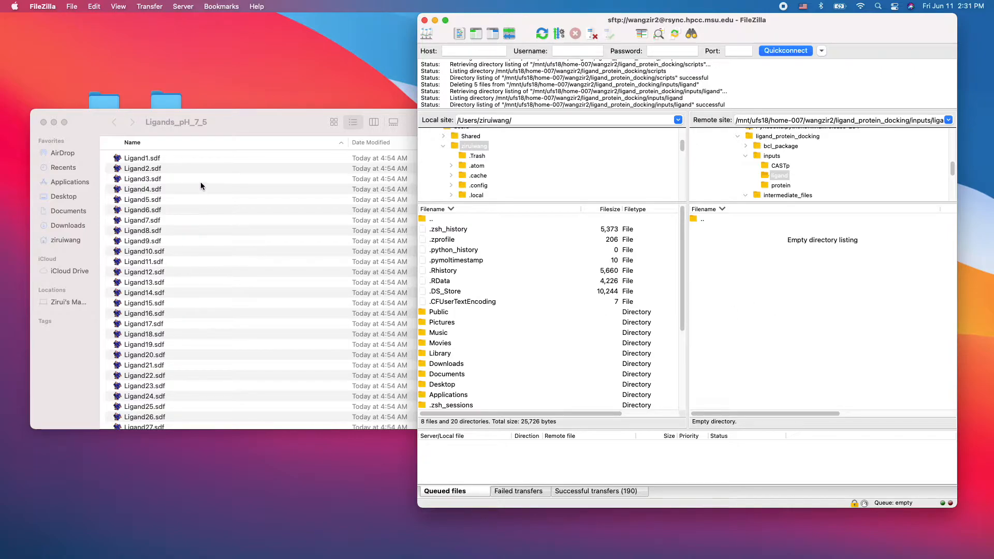
pyautogui.click(143, 158)
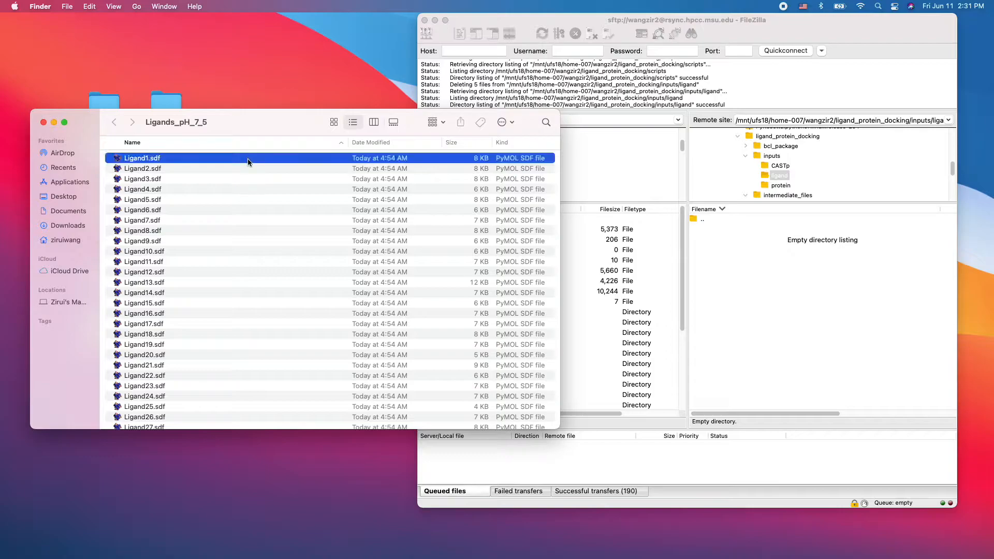
pyautogui.click(142, 199)
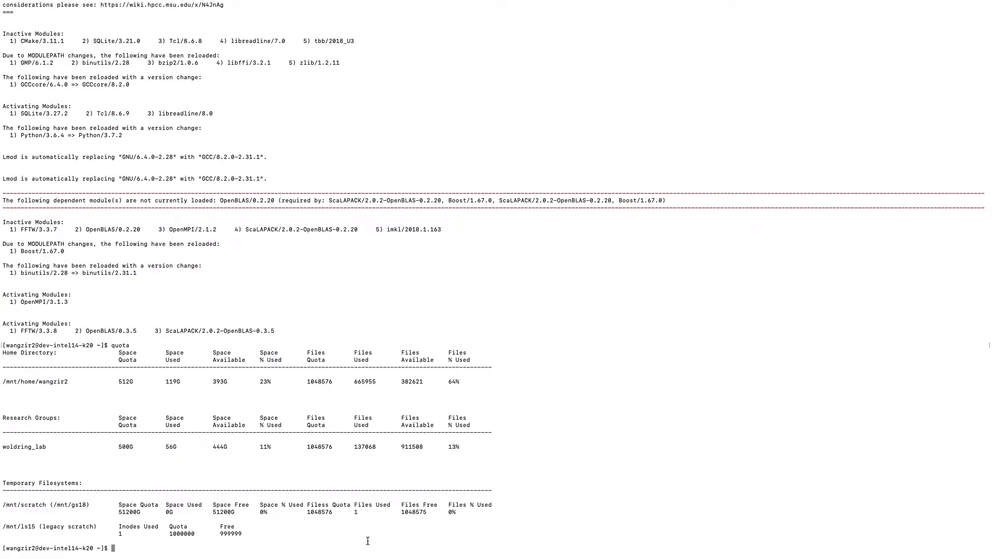
# - List files, change into ligand_protein_docking and its scripts folder, and list the step scripts
pyautogui.write('ls')
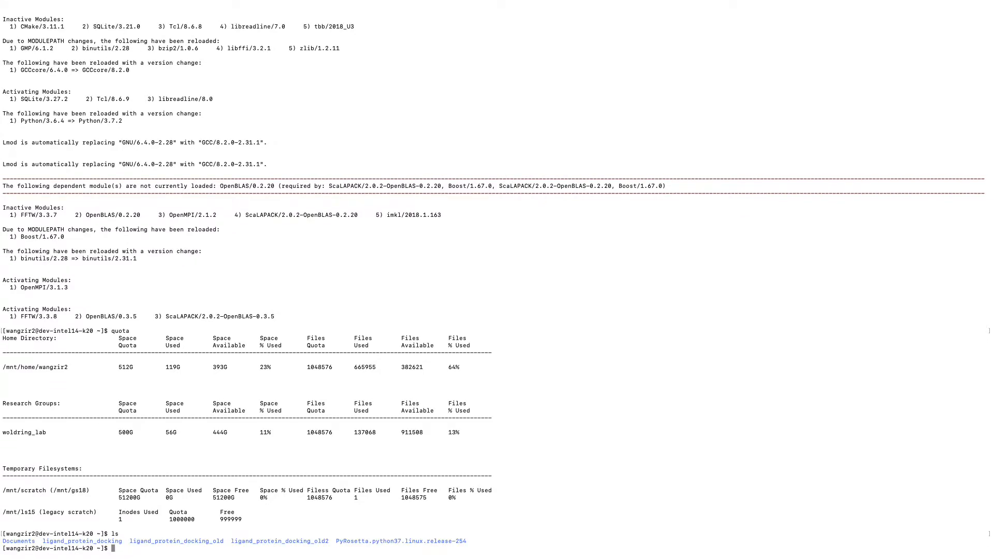
pyautogui.write('cd ligand_protein_docking')
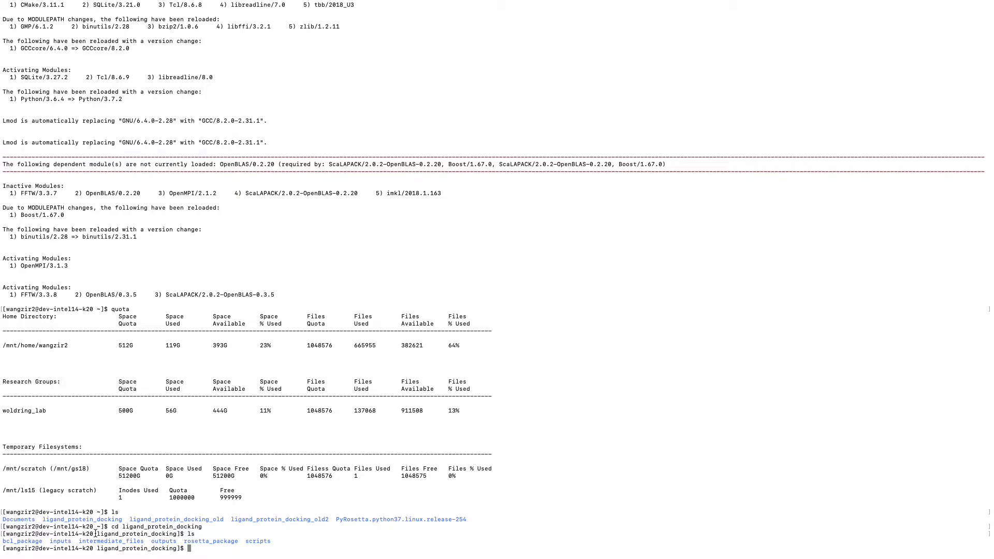
pyautogui.moveTo(243, 550)
pyautogui.write('cd scripts/')
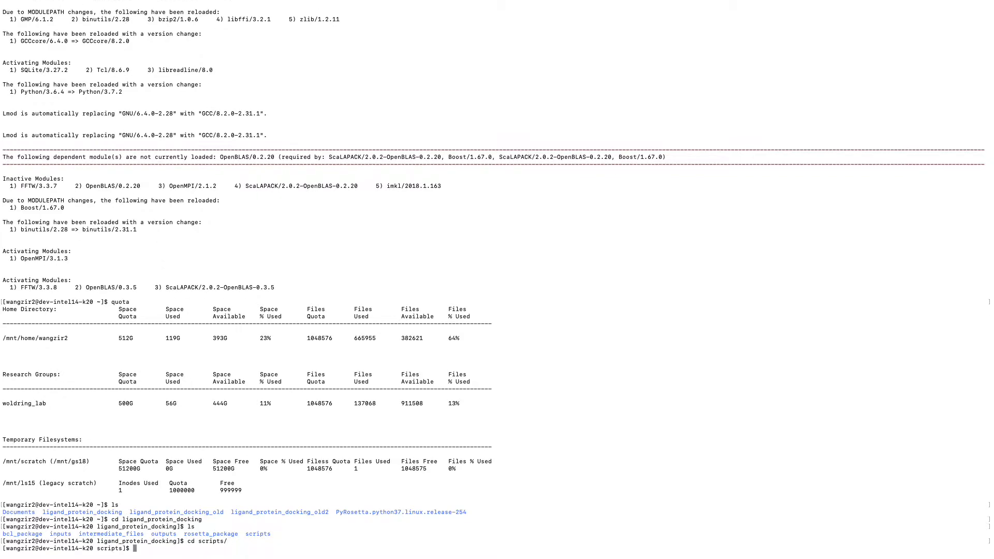
pyautogui.write('ls')
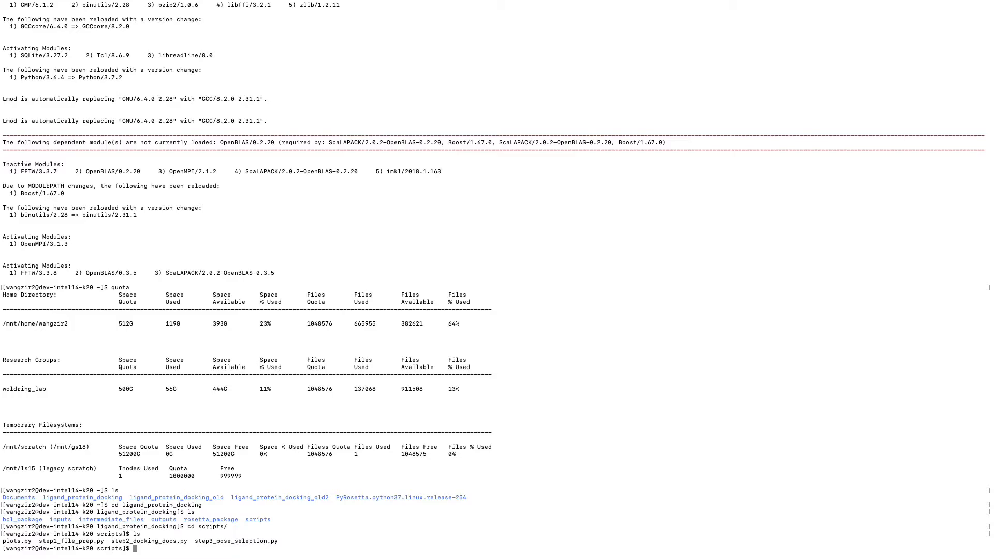
# - Run python3 step1_file_prep.py in the scripts folder
pyautogui.write('pyth')
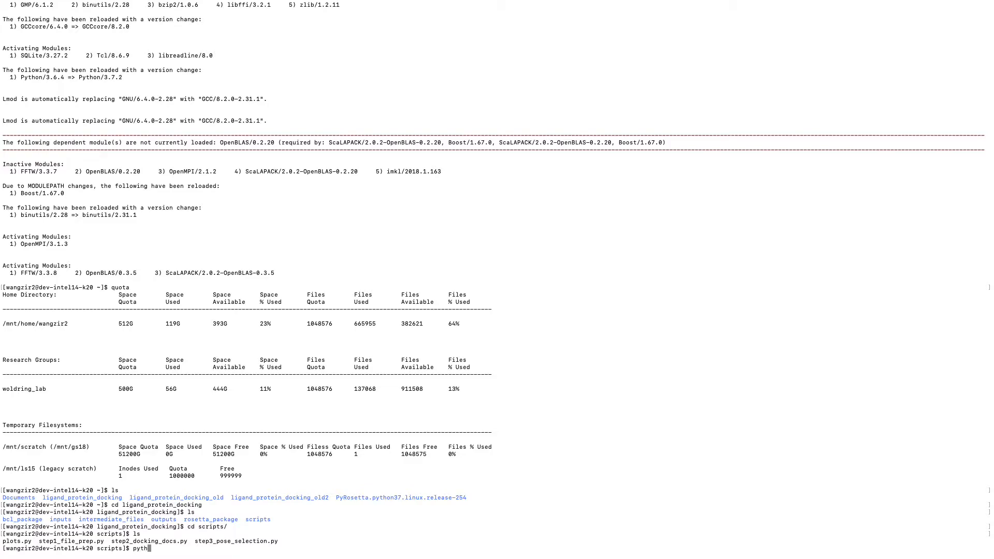
pyautogui.write('on3')
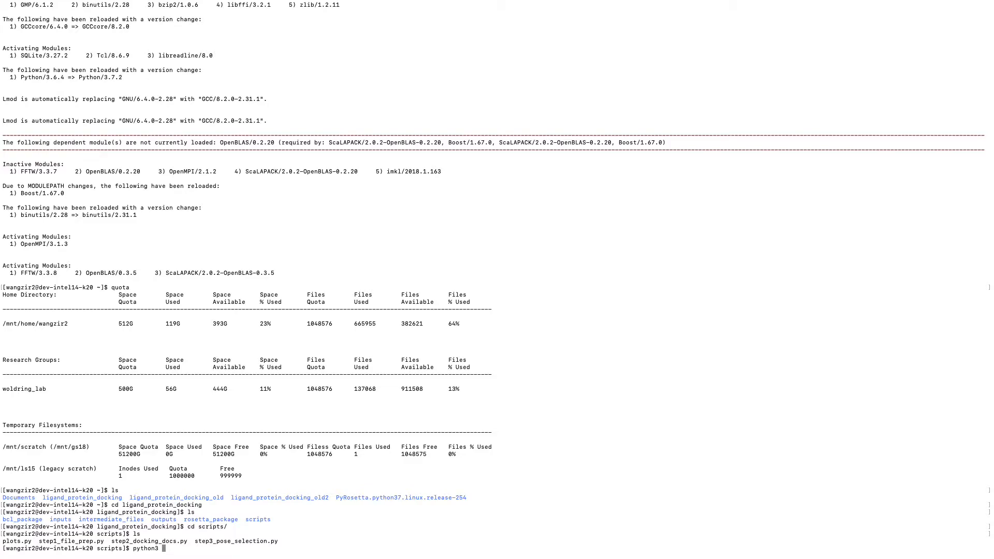
pyautogui.write('step1')
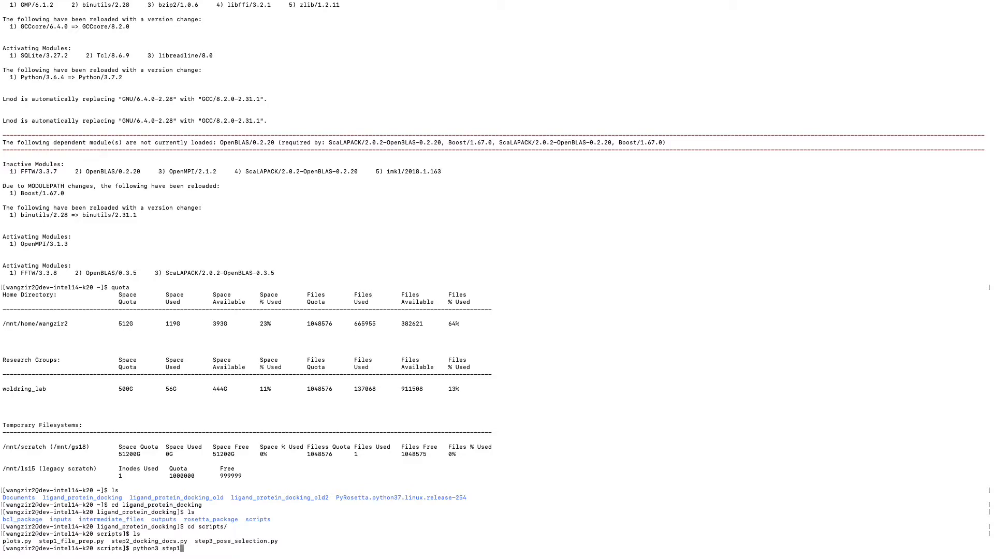
pyautogui.write('fi')
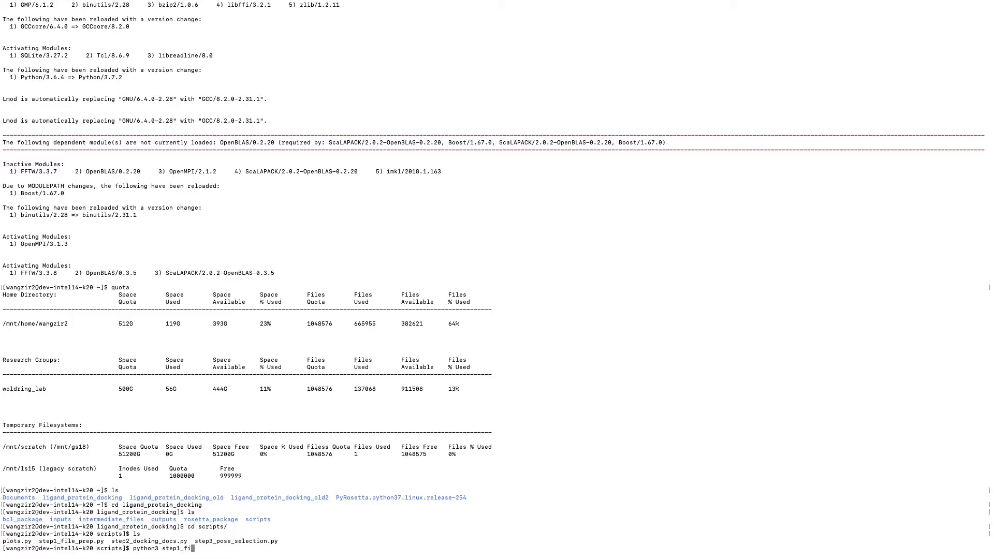
pyautogui.write('le_prep.py')
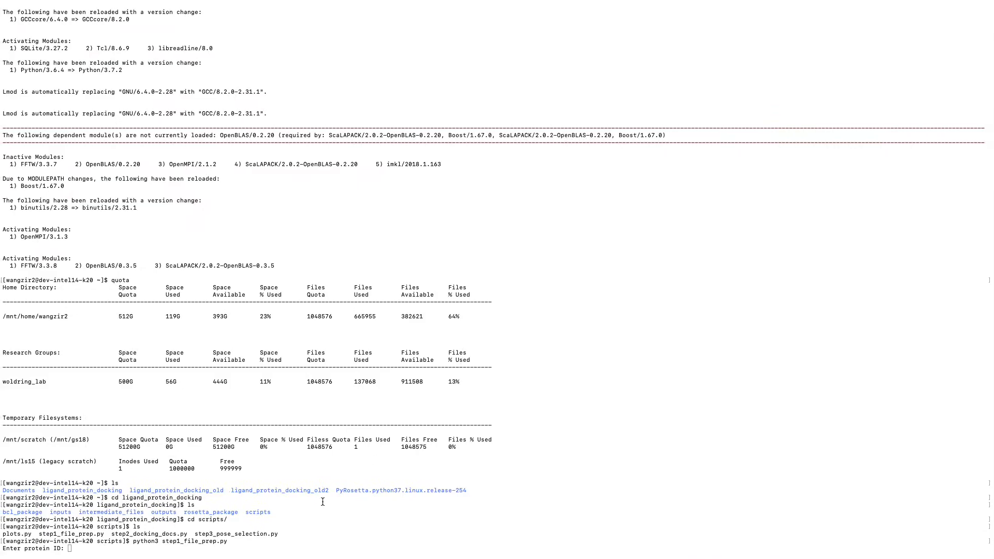
# - Enter the protein ID beginning 7AR at the script's prompt
pyautogui.write('7A')
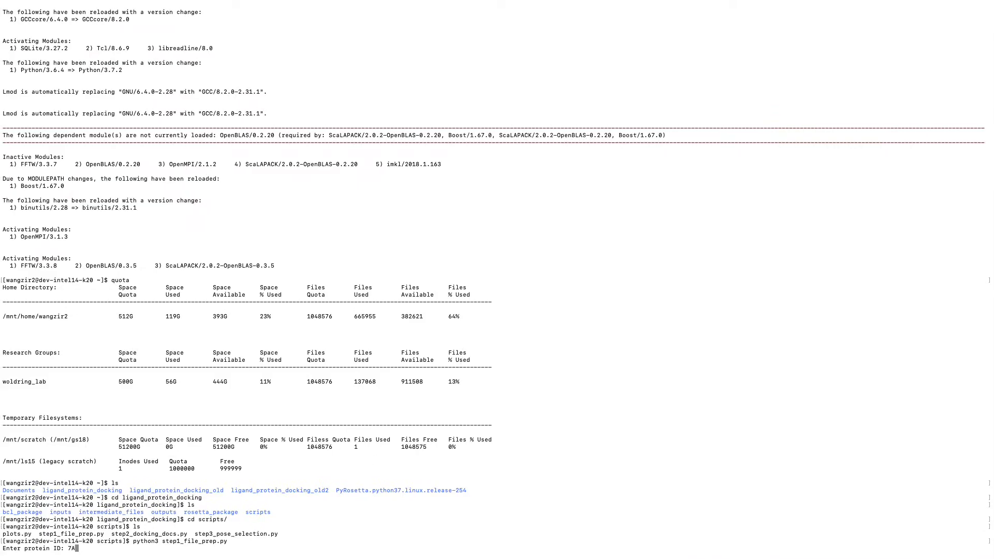
pyautogui.write('R')
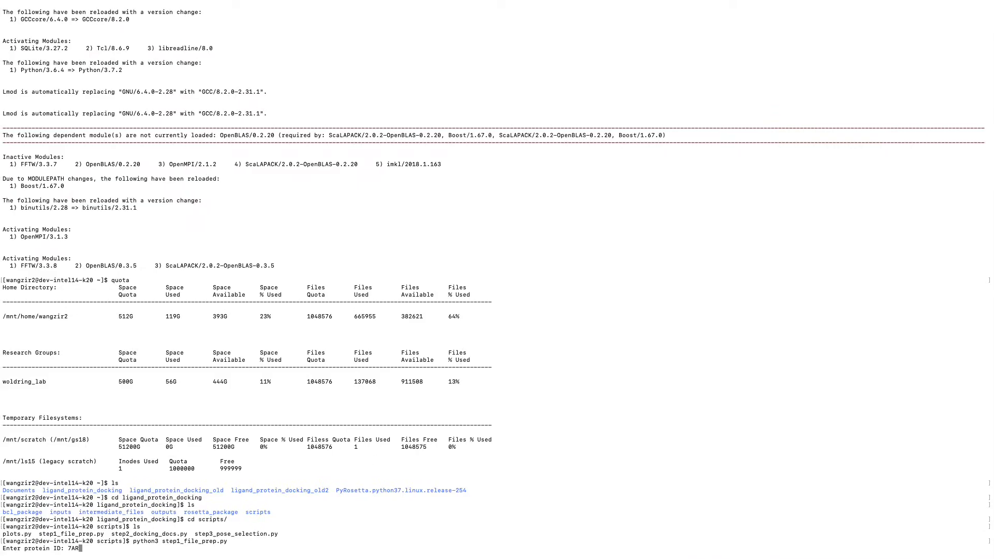
pyautogui.write('6')
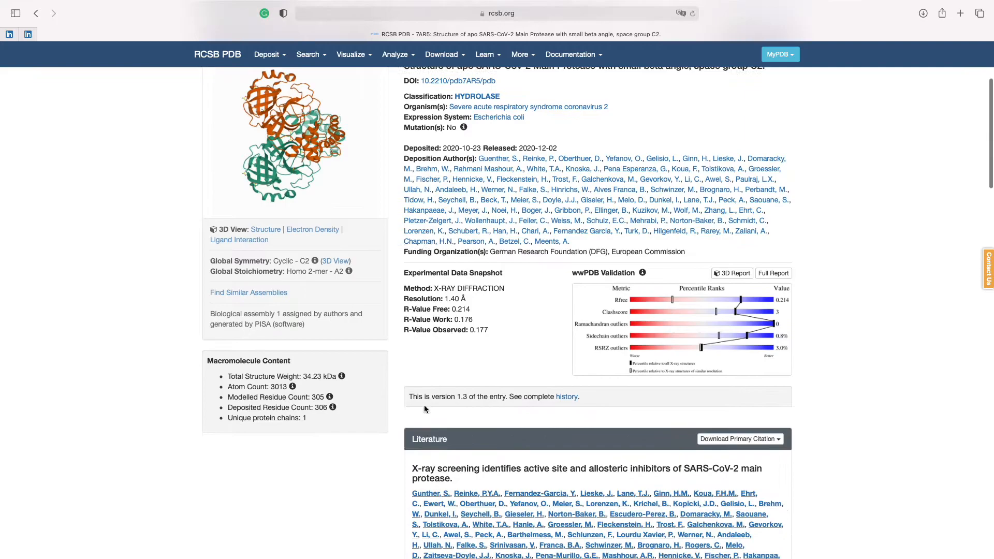
# - Scroll the 7AR5 entry page down to the Macromolecules table showing chain A
pyautogui.scroll(-3)
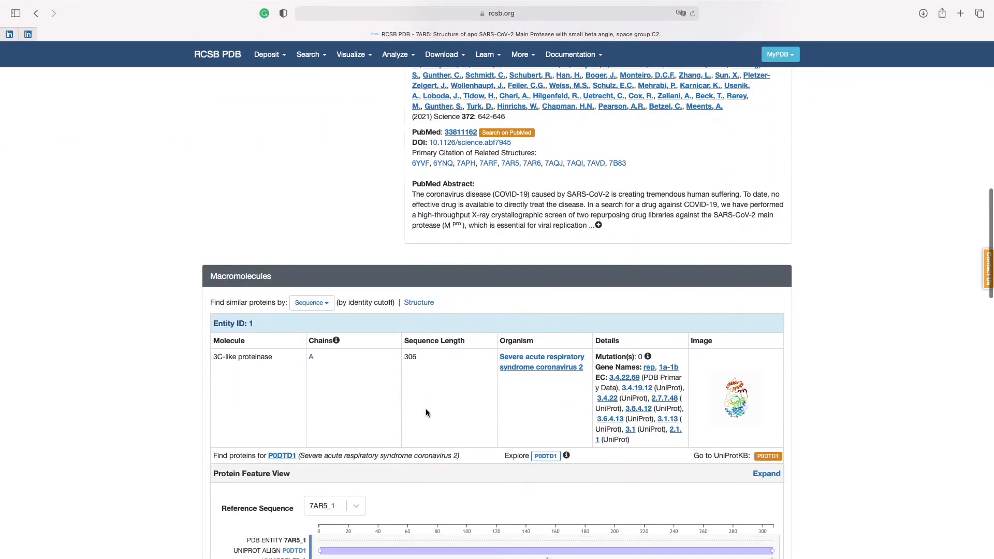
pyautogui.scroll(-3)
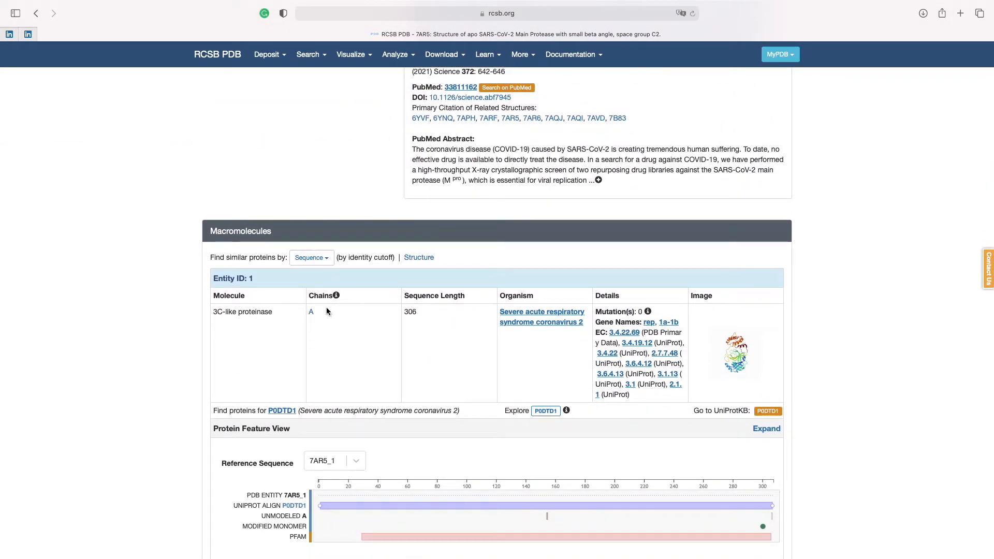
pyautogui.scroll(-3)
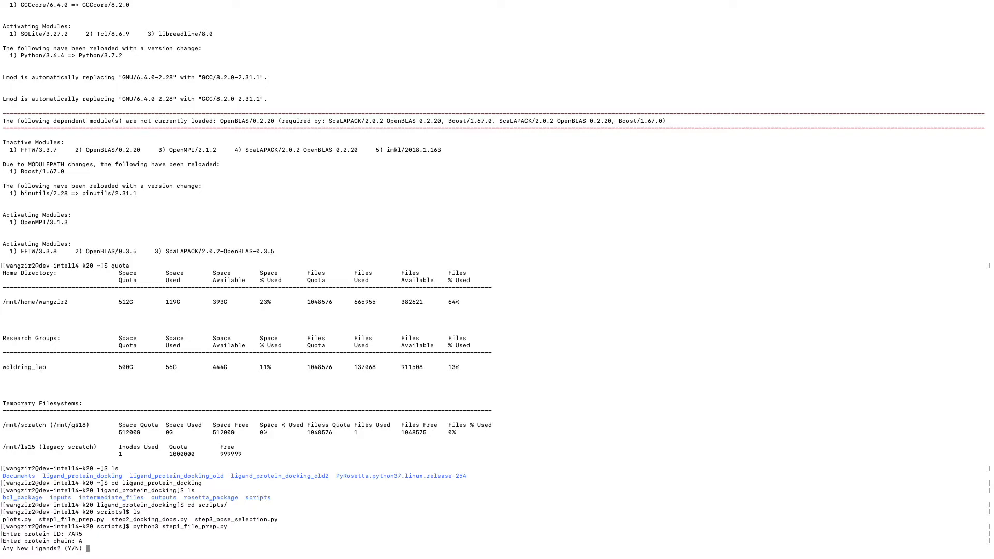
# - Answer Y to new ligands and pick up the generated step1_file_preparation.txt name
pyautogui.write('Y')
pyautogui.write('ls')
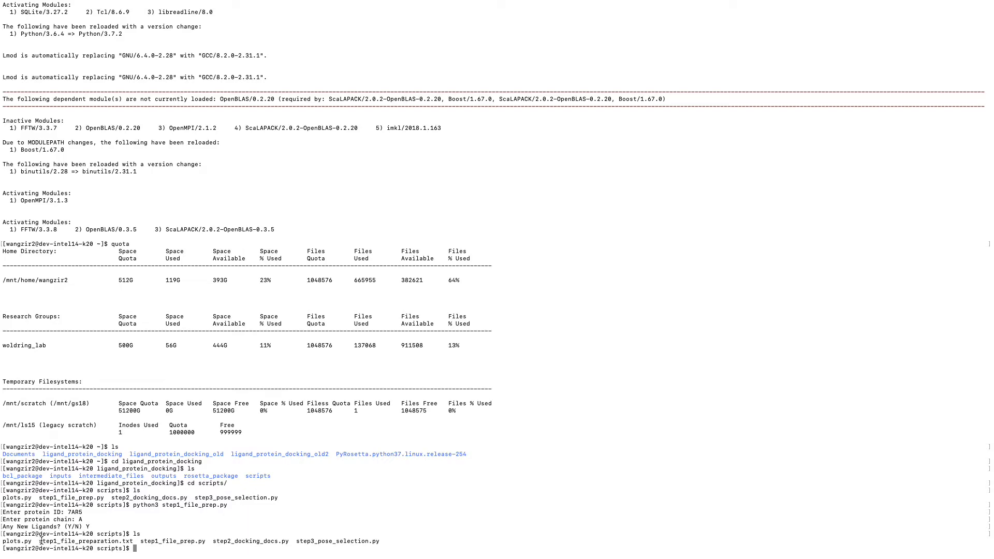
pyautogui.doubleClick(71, 541)
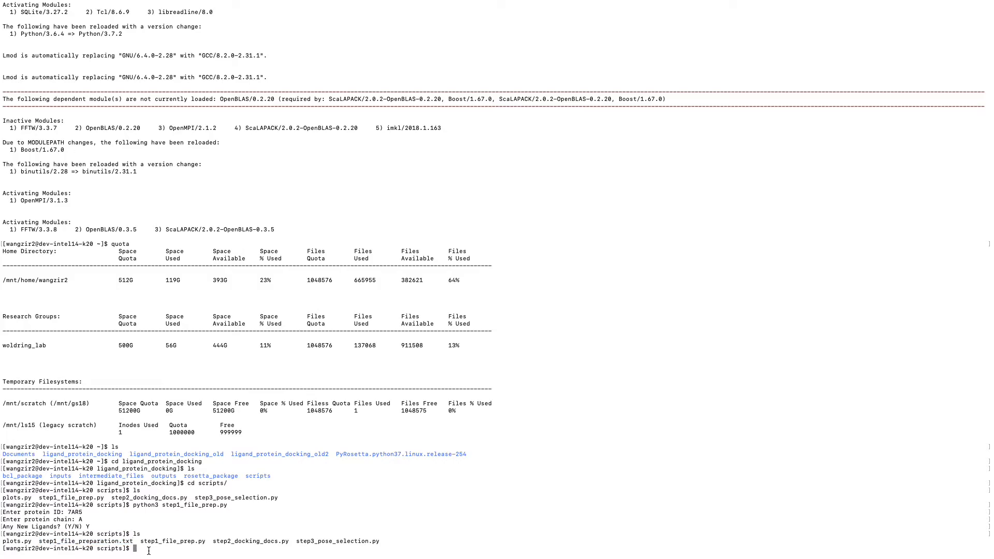
# - Try vim on step1_file_prep, then point vim at step1_file_preparation.txt instead
pyautogui.write('vim s')
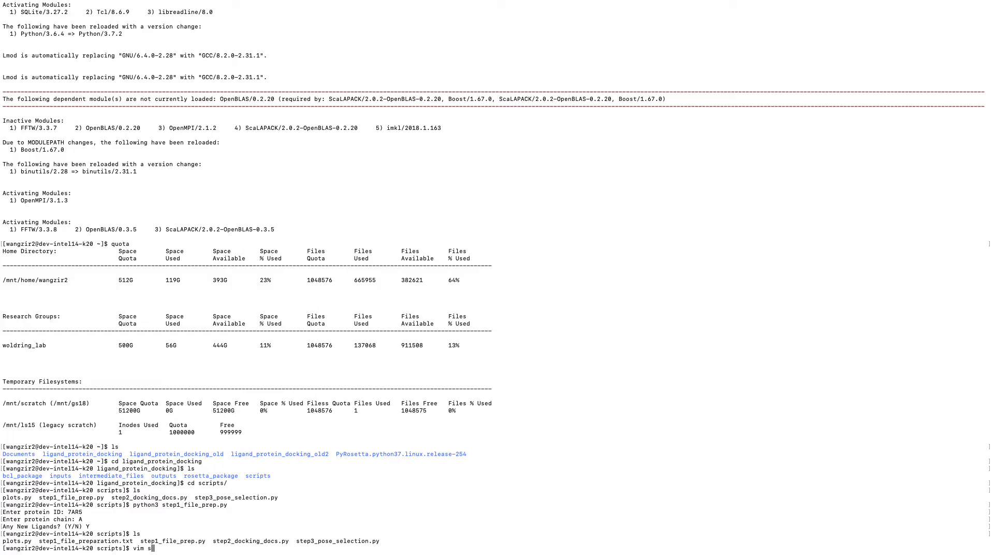
pyautogui.write('tep1_')
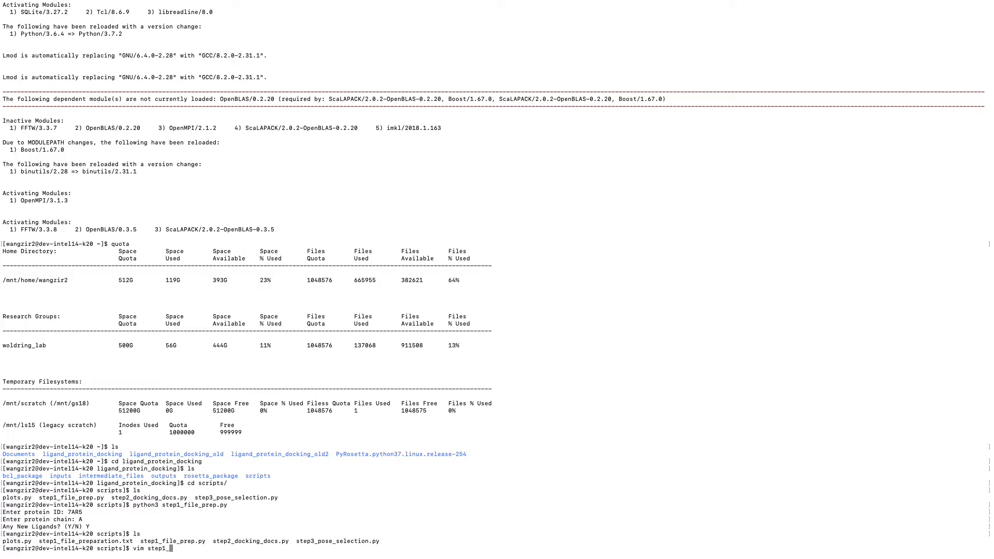
pyautogui.write('file_prep')
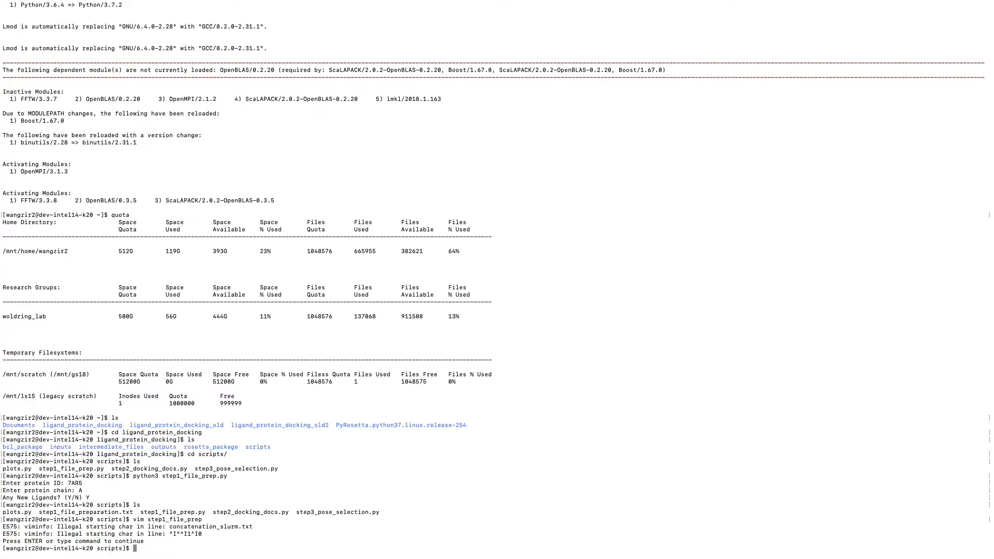
pyautogui.write('vim')
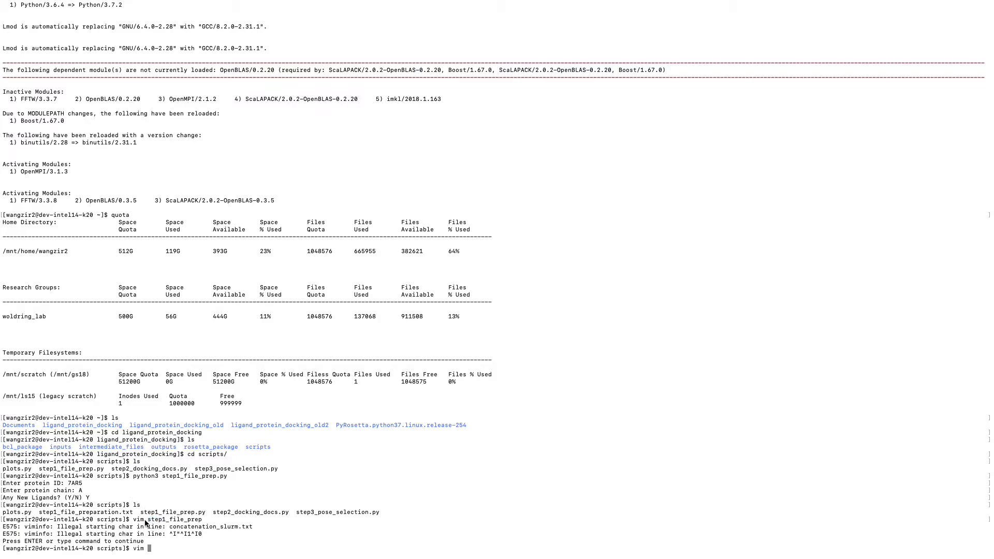
pyautogui.doubleClick(83, 512)
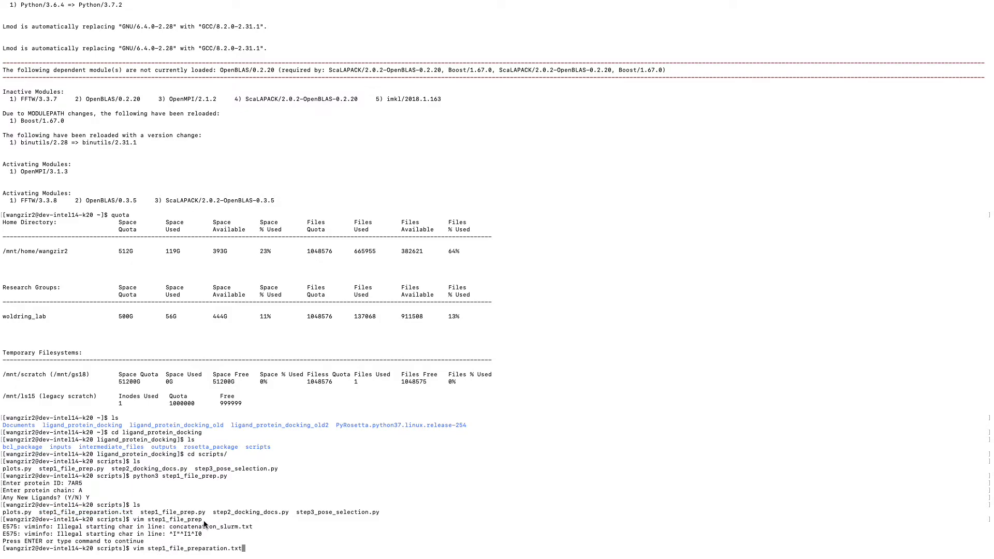
pyautogui.moveTo(254, 550)
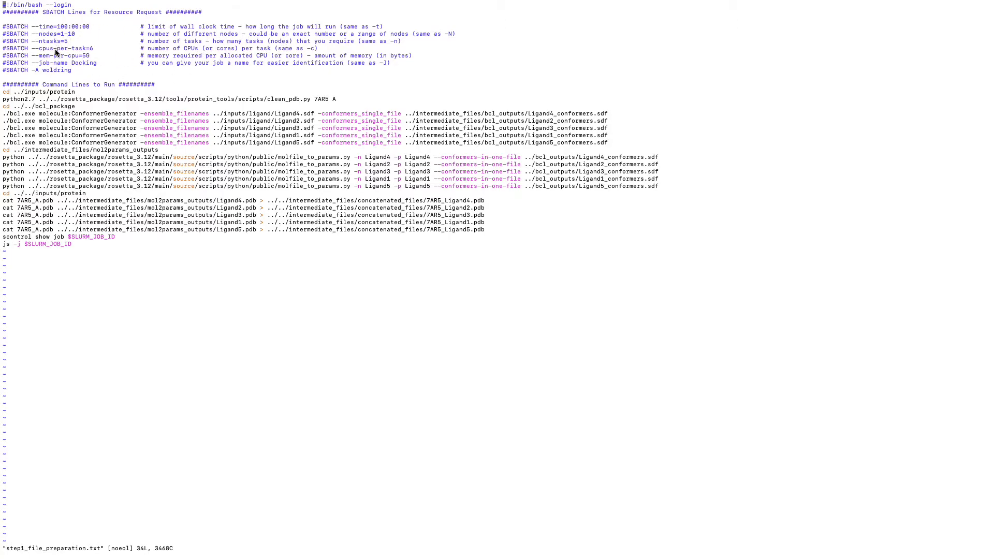
pyautogui.moveTo(23, 93)
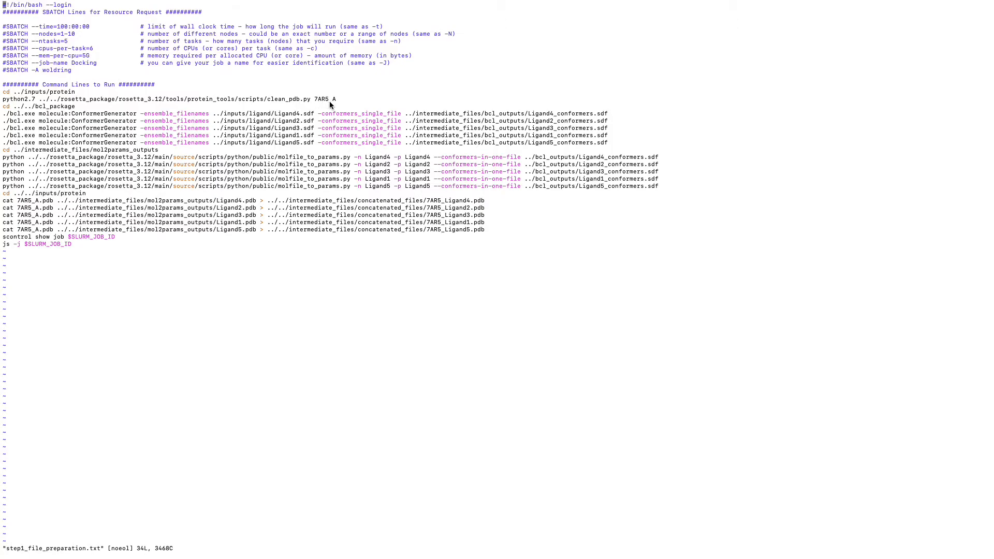
pyautogui.moveTo(85, 112)
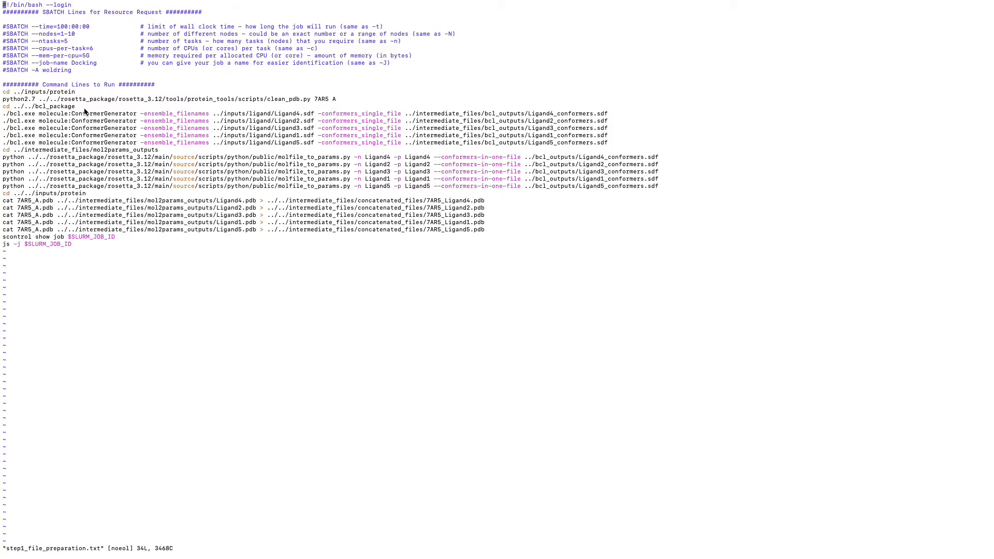
pyautogui.moveTo(40, 120)
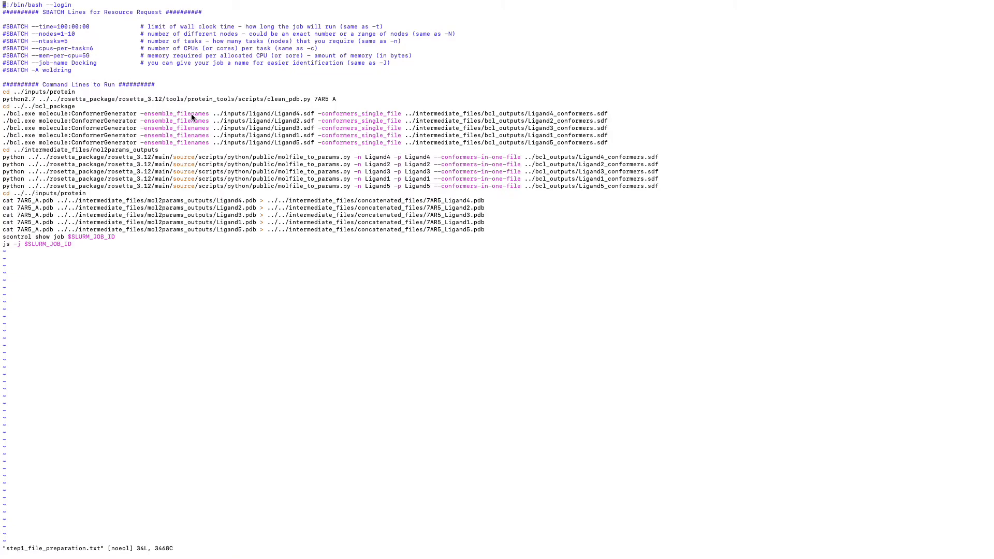
pyautogui.moveTo(540, 145)
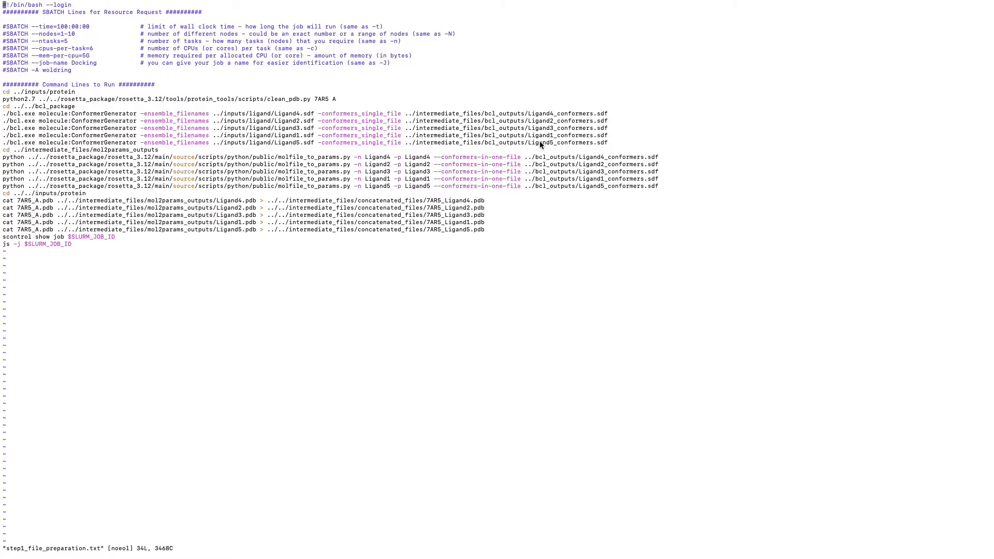
pyautogui.moveTo(91, 153)
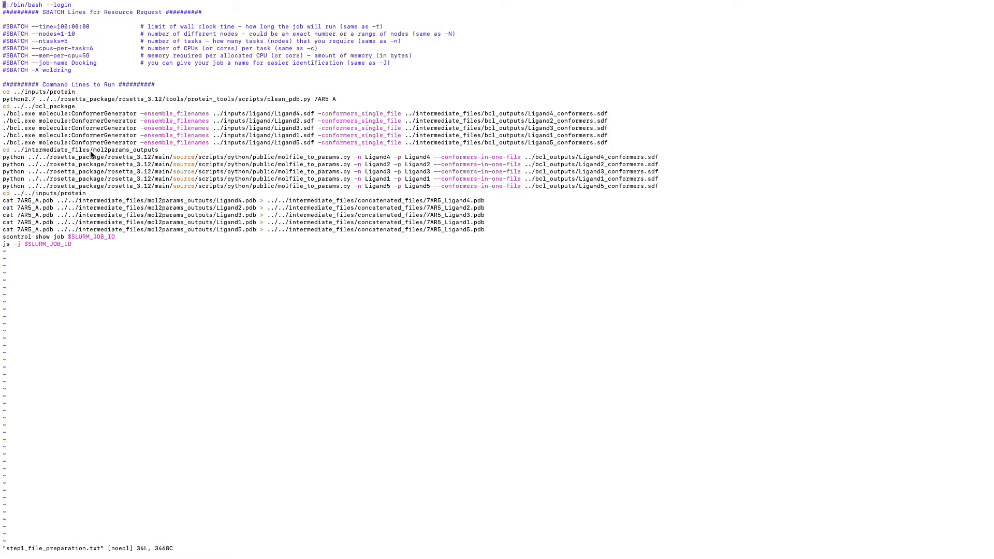
pyautogui.moveTo(452, 166)
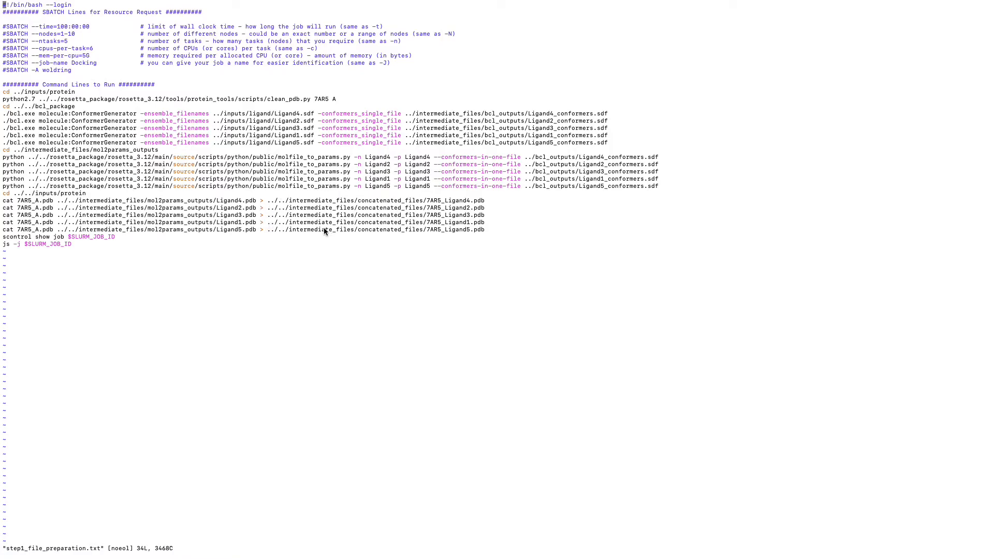
pyautogui.moveTo(257, 224)
pyautogui.write('sb')
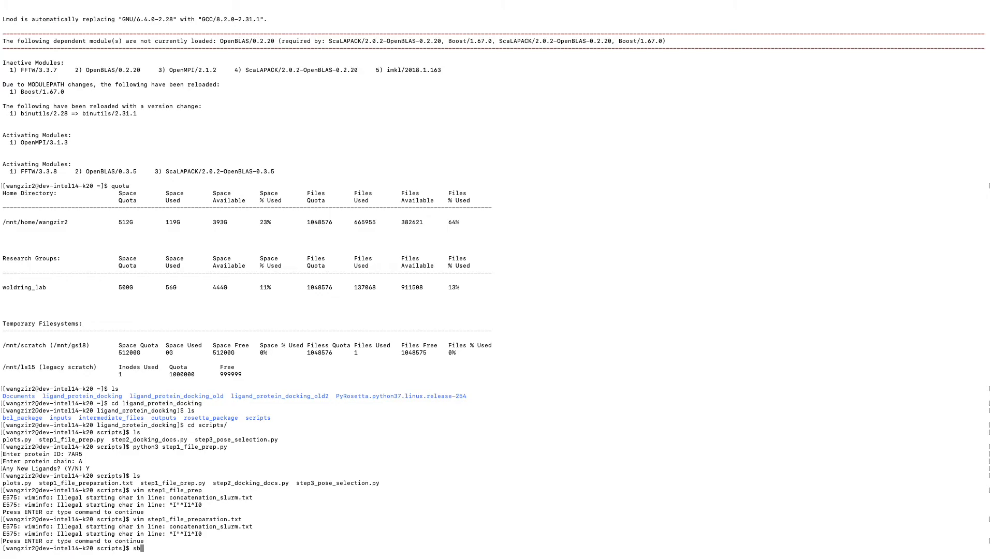
# - Type sbatch and take step1_file_preparation.txt as its argument
pyautogui.write('atch')
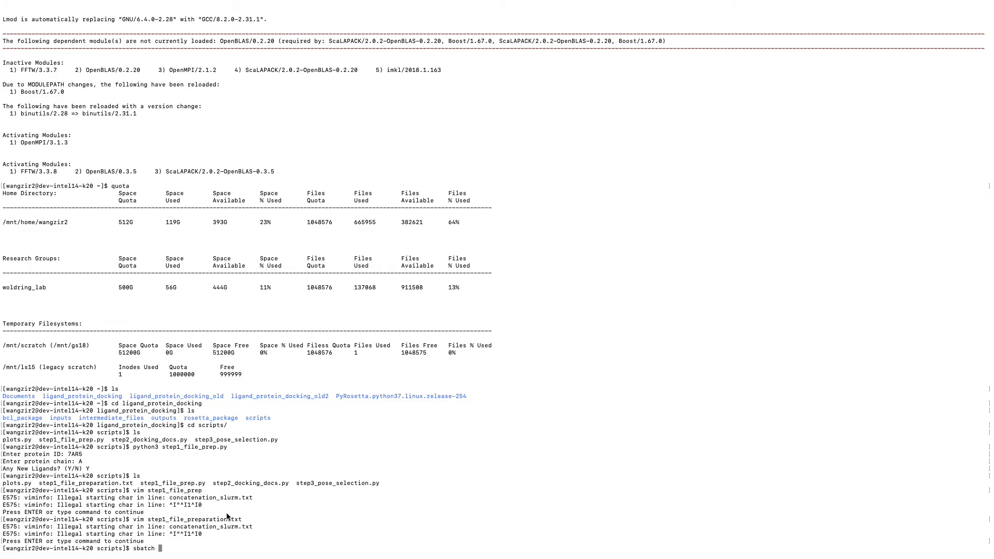
pyautogui.moveTo(135, 553)
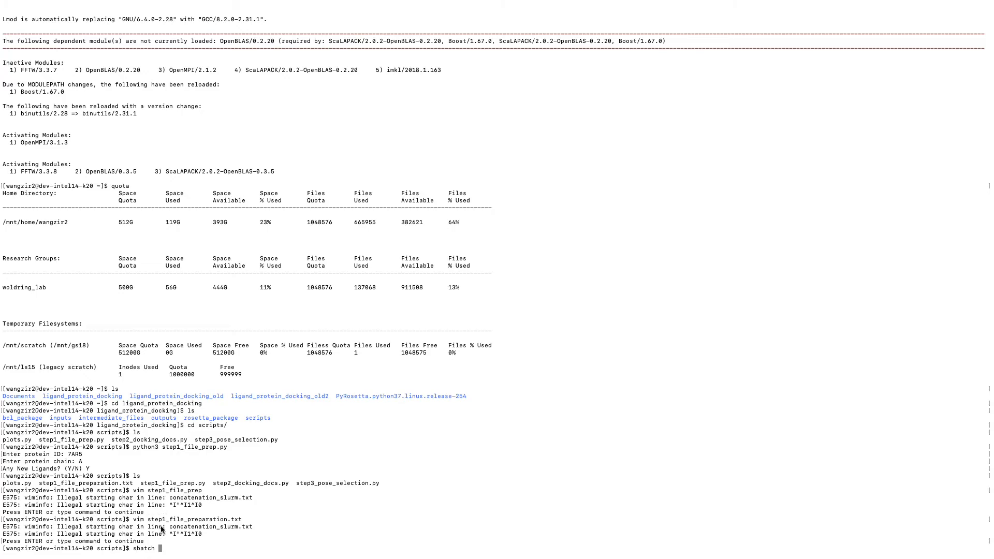
pyautogui.moveTo(150, 525)
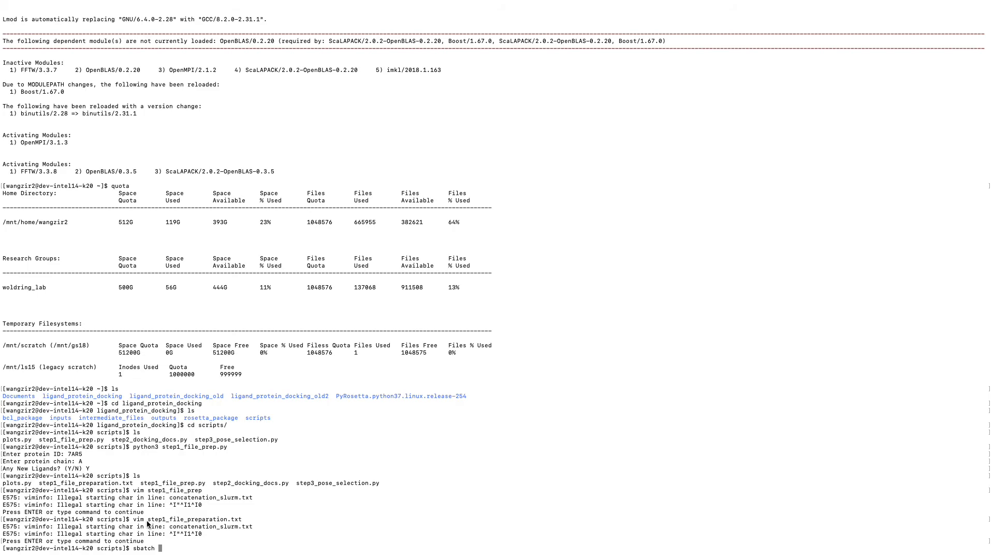
pyautogui.doubleClick(195, 519)
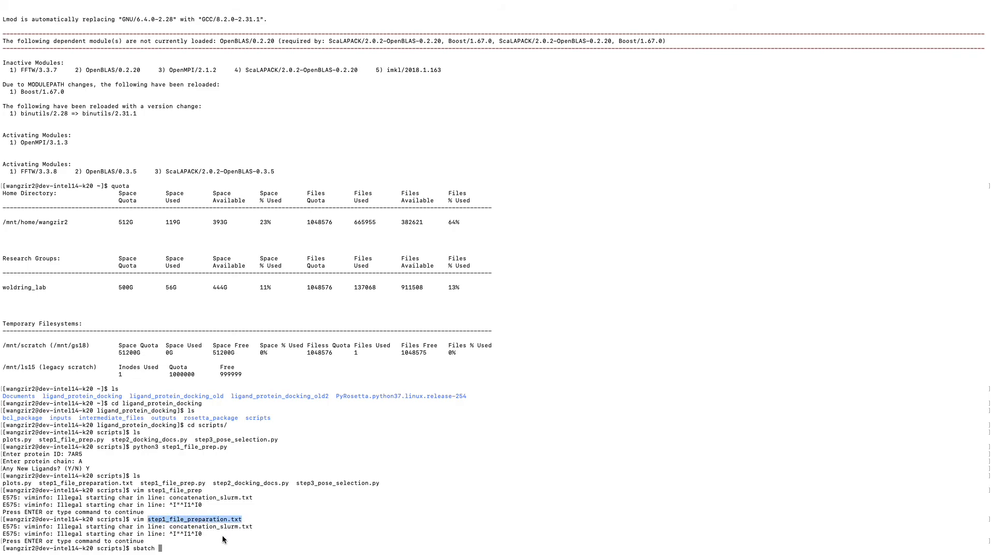